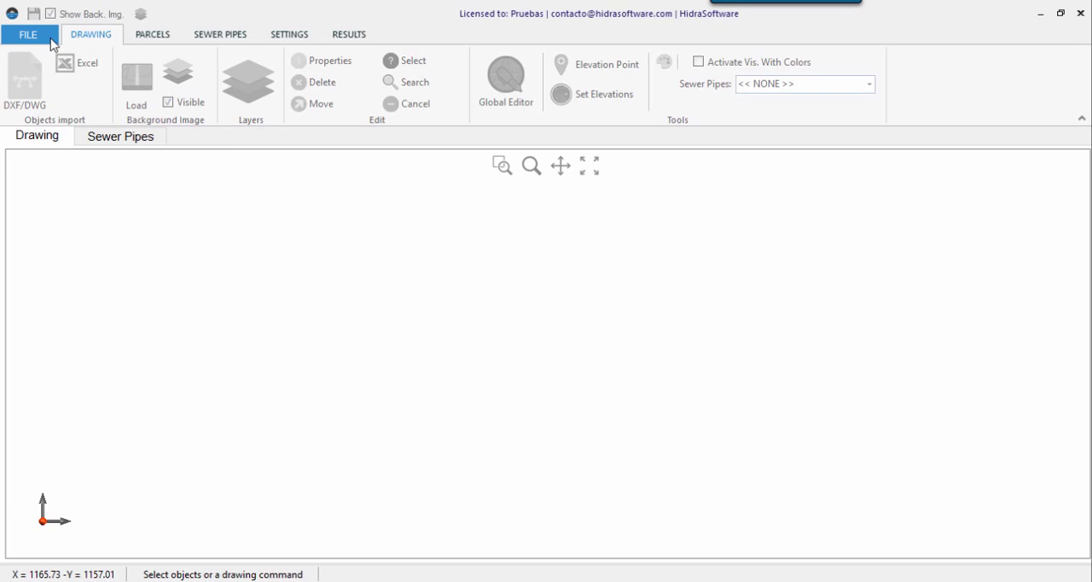
# Create a new blank CLOACAS sewer project from the FILE menu.
pyautogui.click(26, 34)
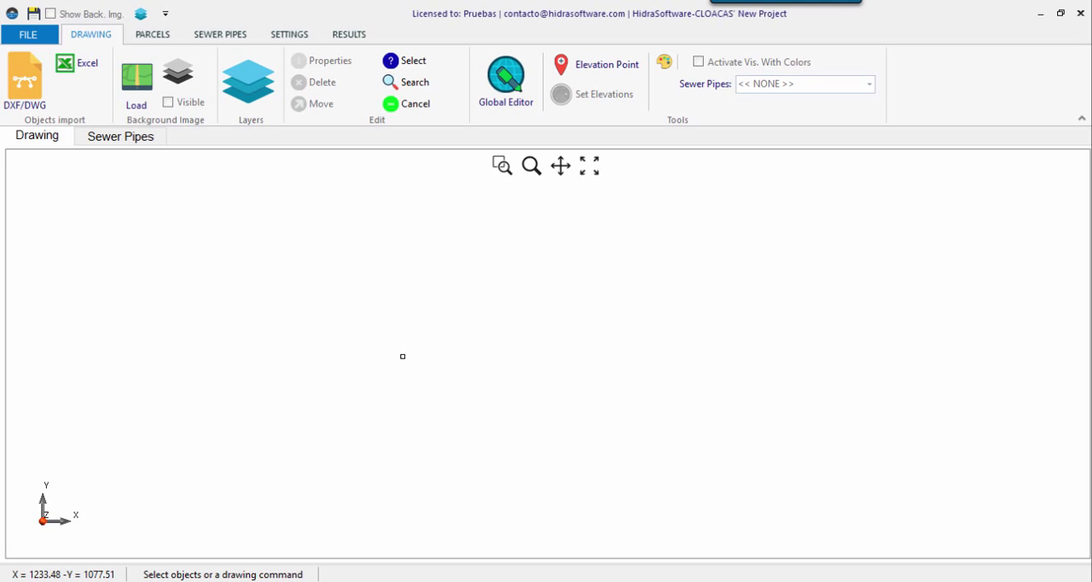
pyautogui.moveTo(191, 154)
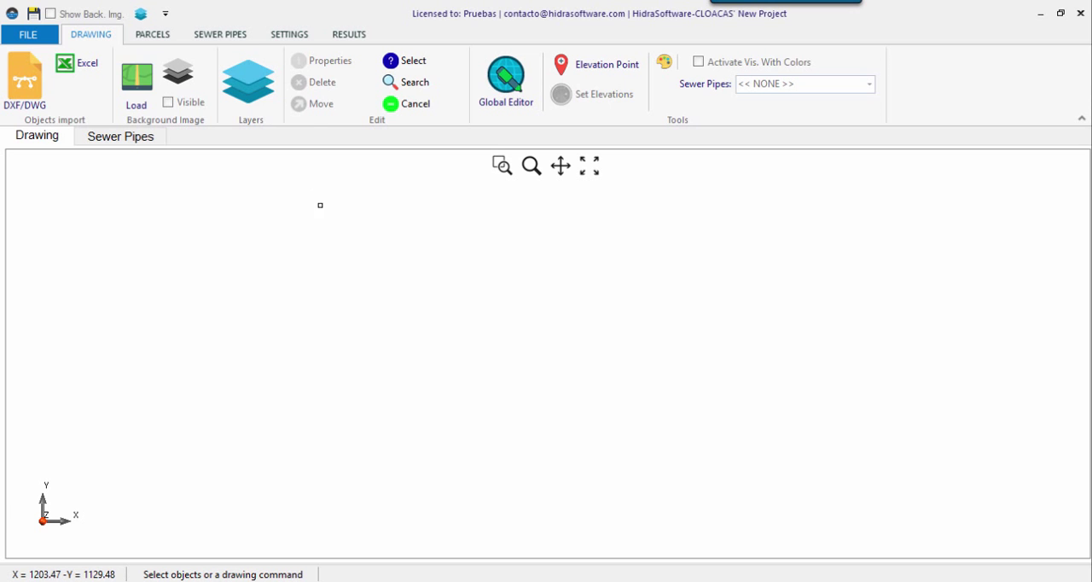
# Review the project units: metres, centimetres, m/s, l/s, hectares and cubic metres.
pyautogui.click(290, 34)
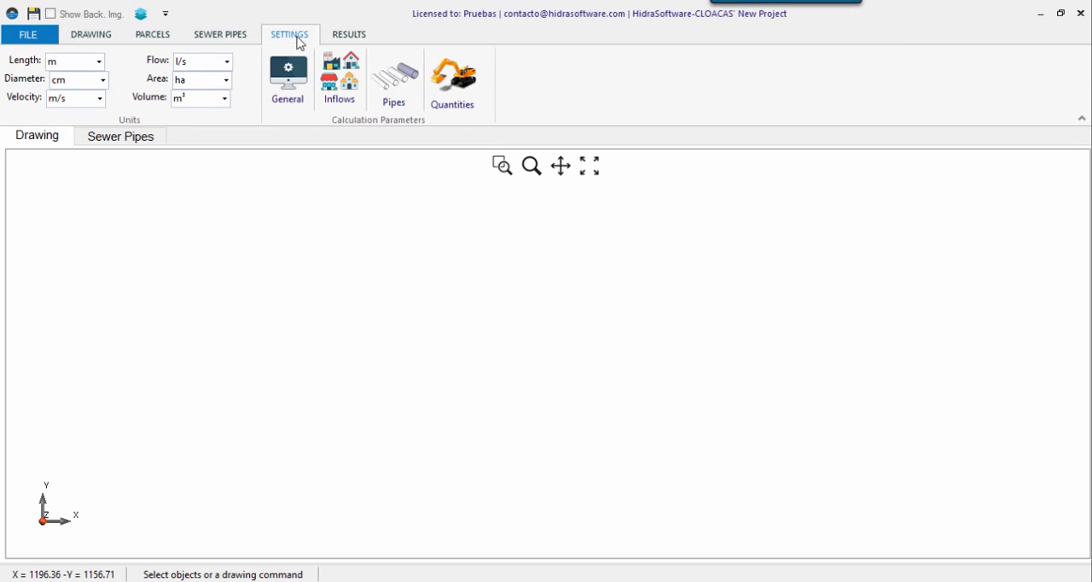
pyautogui.moveTo(8, 56)
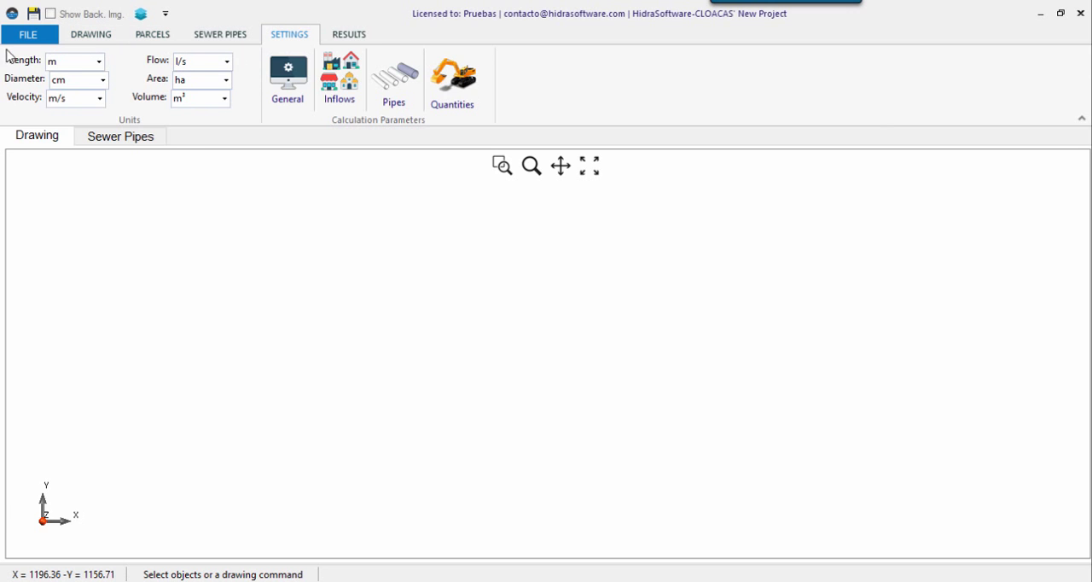
pyautogui.moveTo(227, 119)
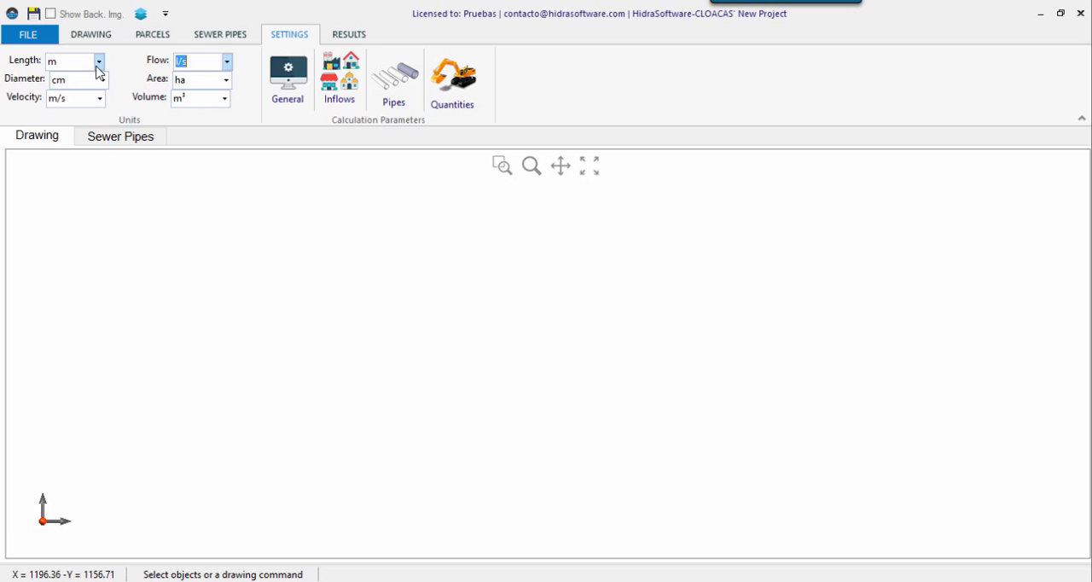
pyautogui.click(100, 79)
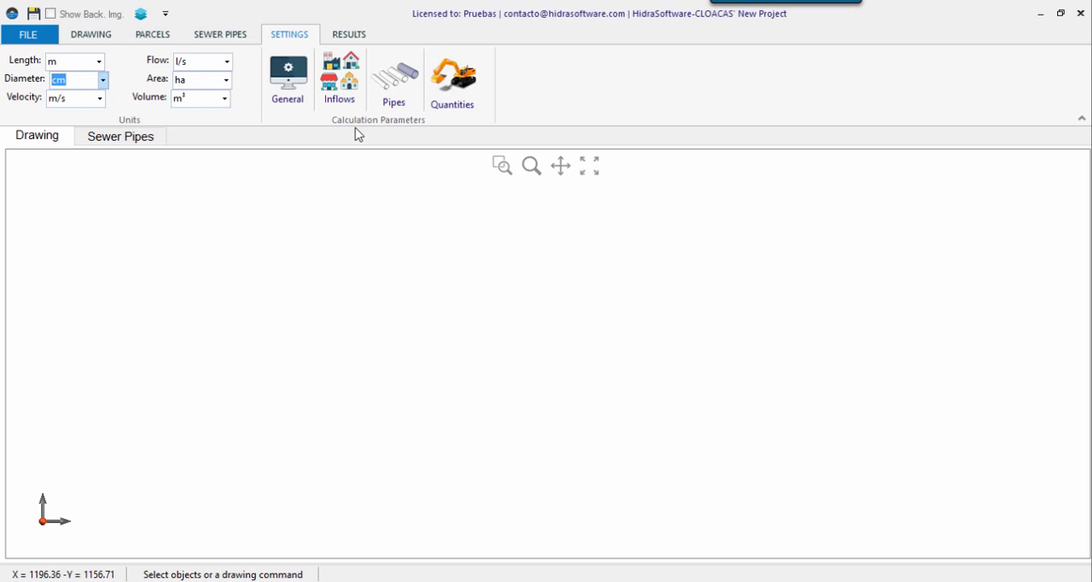
pyautogui.moveTo(287, 77)
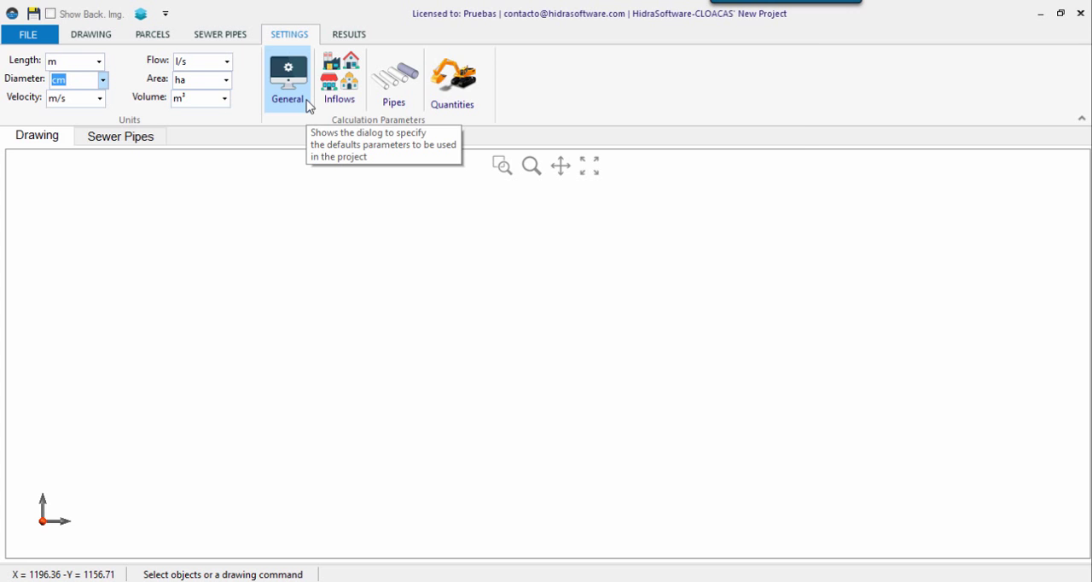
# Browse the Drawing Area, Sewers Network and Calculation & Design defaults, then accept them.
pyautogui.click(287, 77)
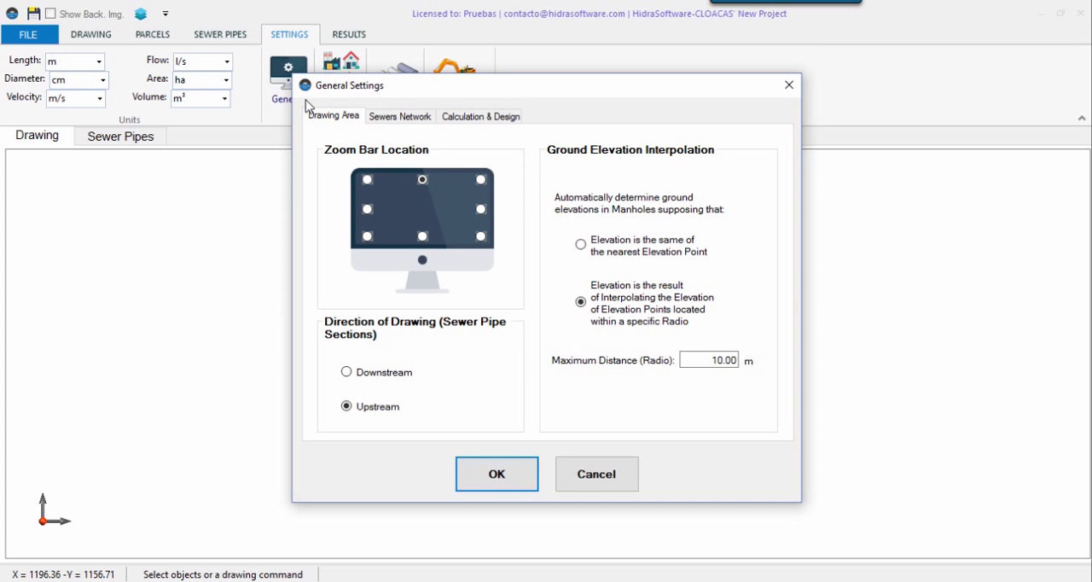
pyautogui.moveTo(510, 142)
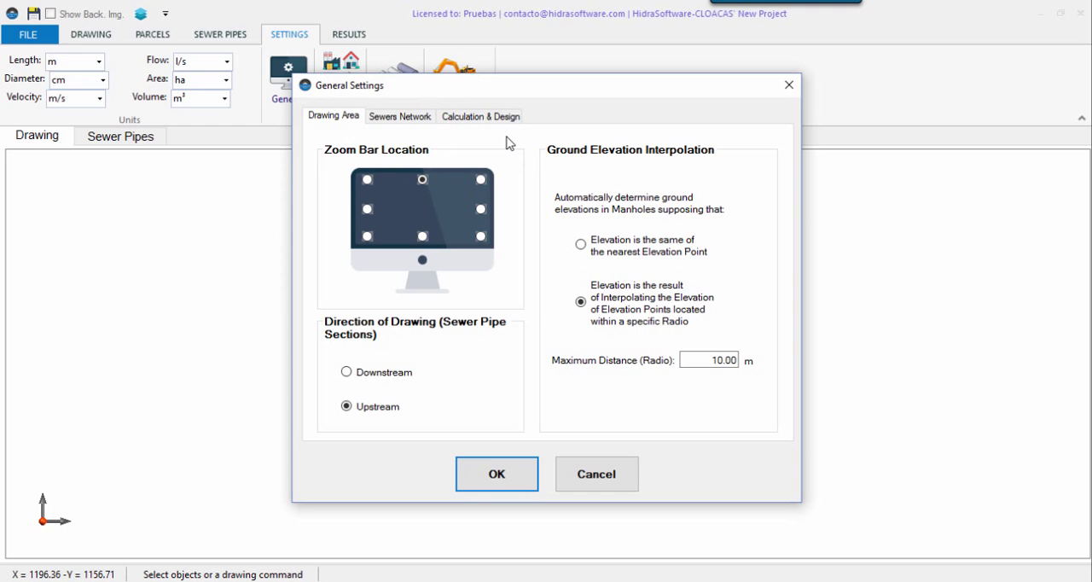
pyautogui.moveTo(362, 137)
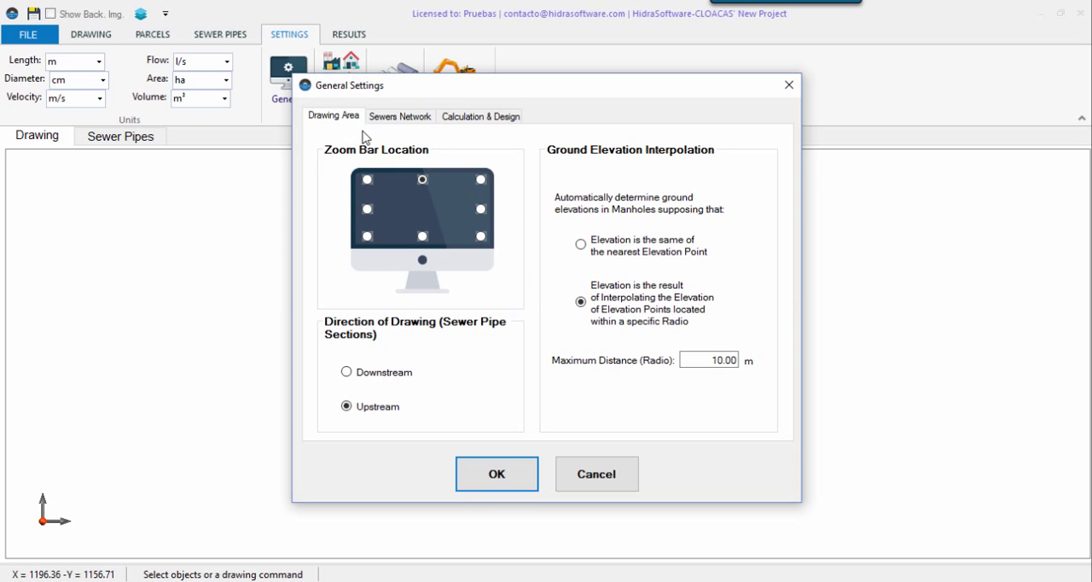
pyautogui.click(399, 116)
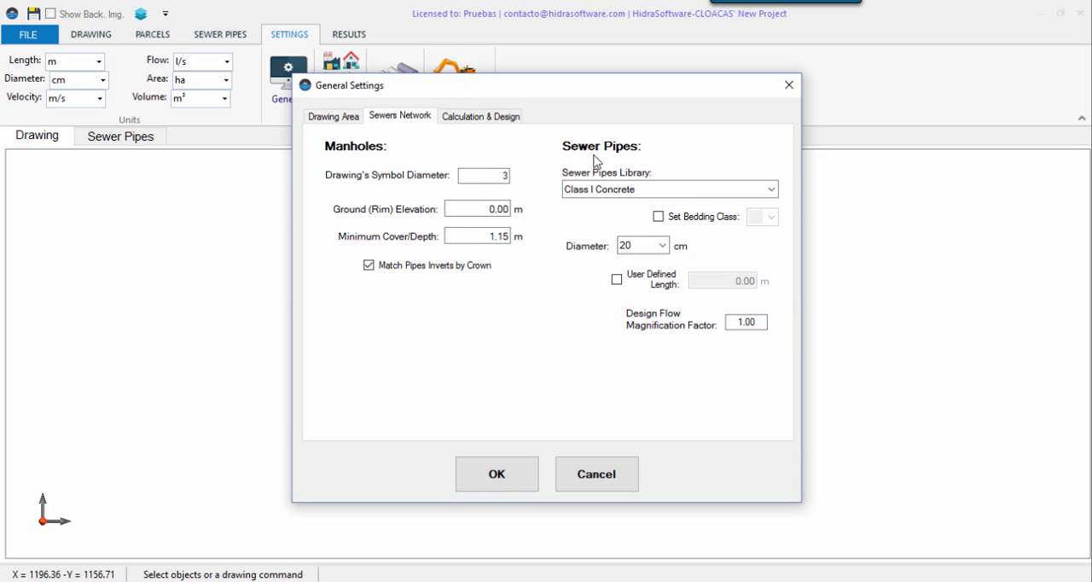
pyautogui.moveTo(467, 130)
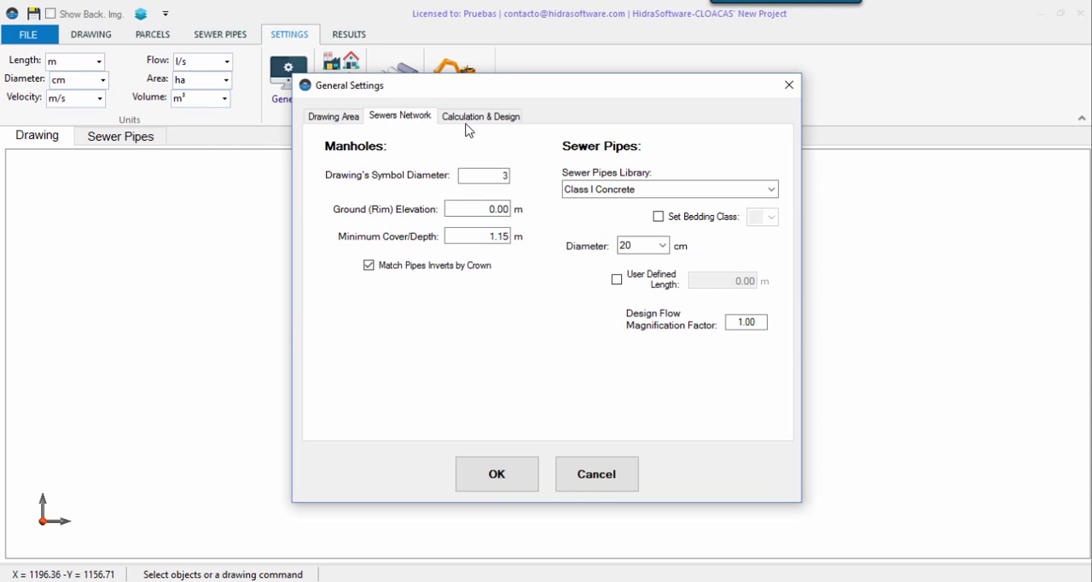
pyautogui.click(481, 115)
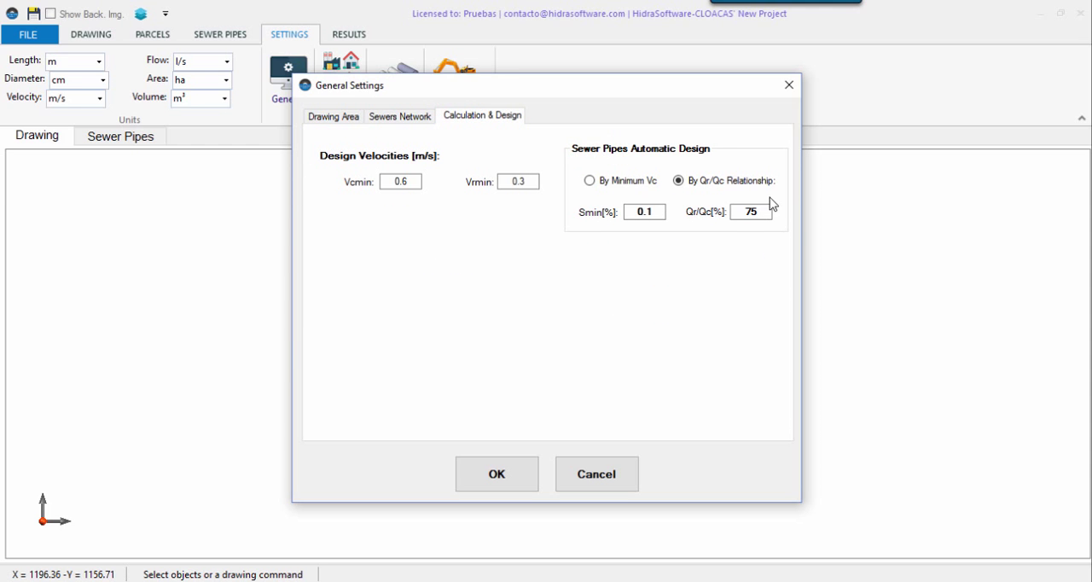
pyautogui.moveTo(323, 144)
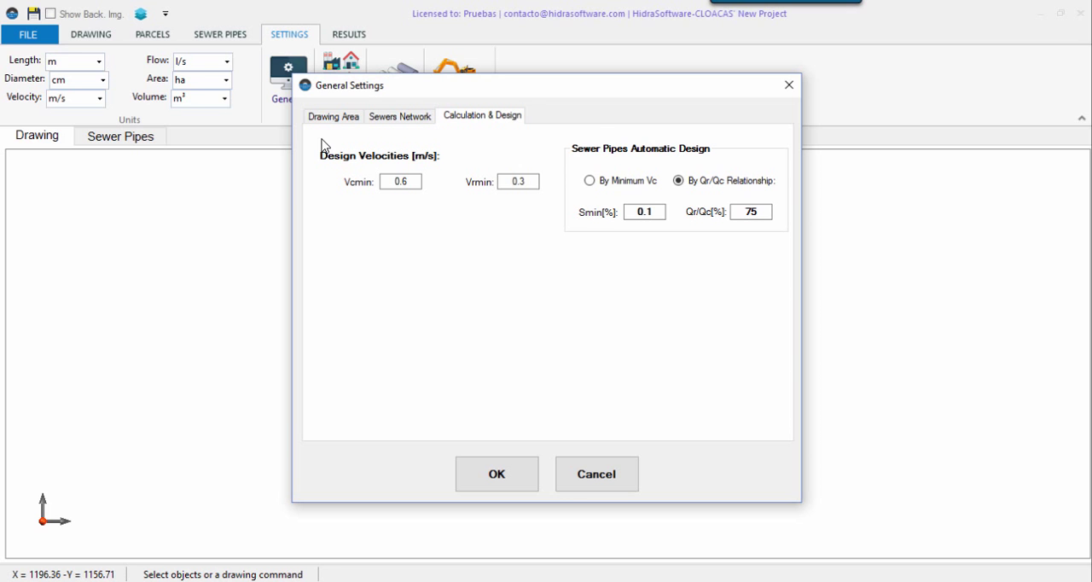
pyautogui.click(333, 116)
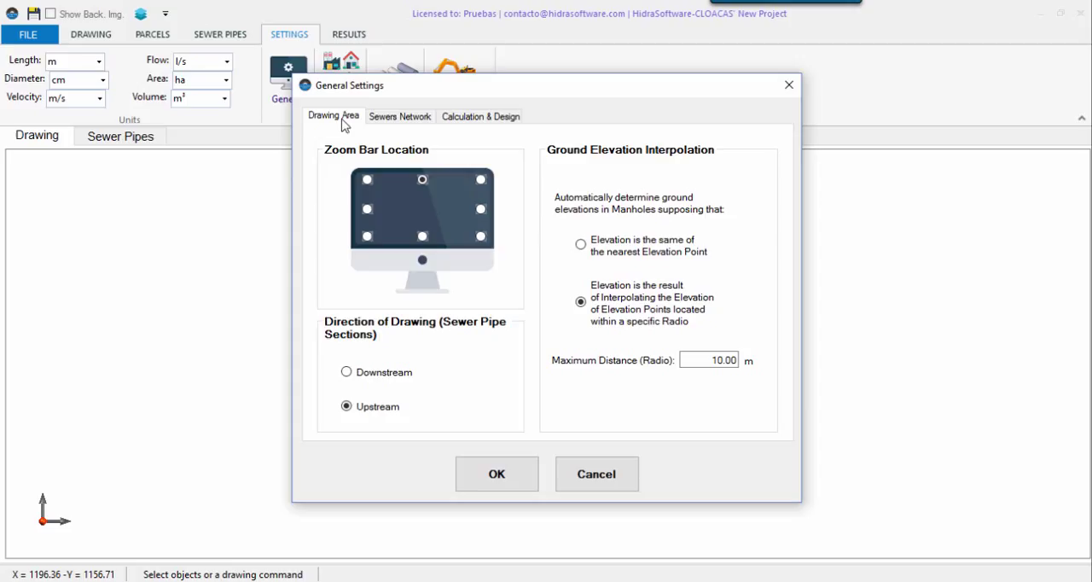
pyautogui.moveTo(502, 371)
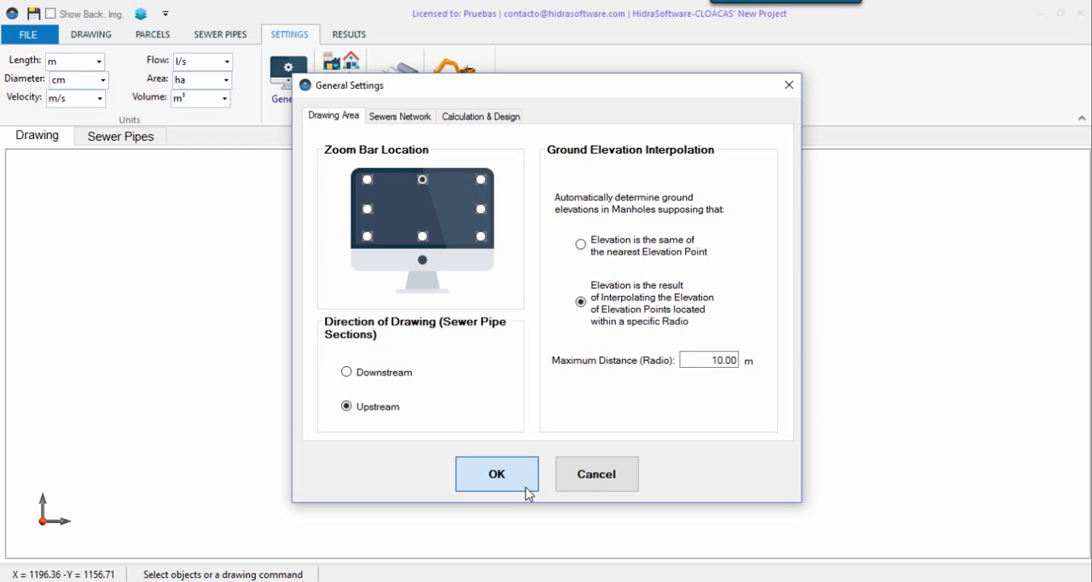
pyautogui.click(497, 474)
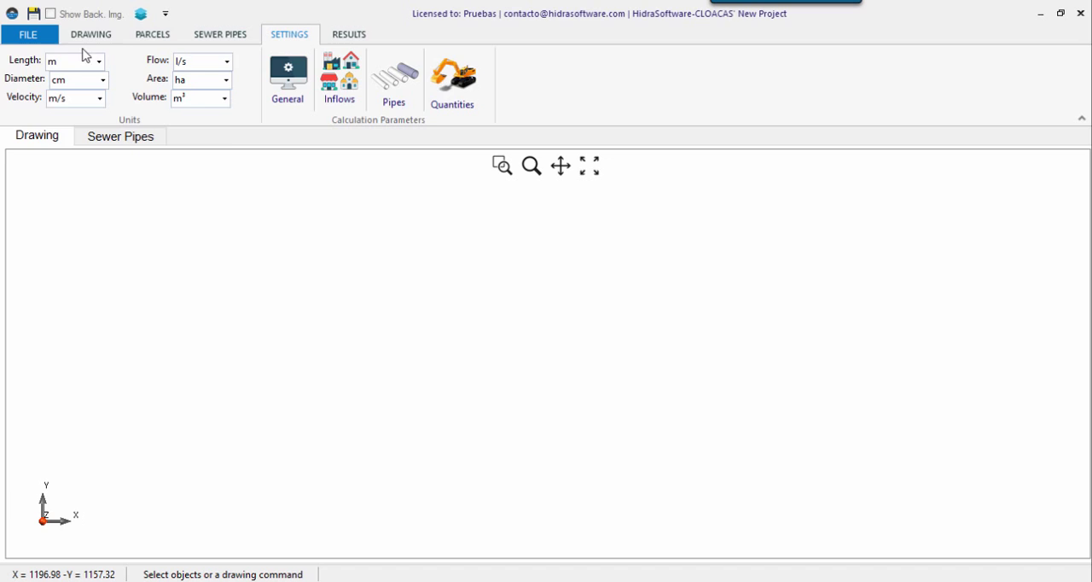
# Save current options as new-project defaults; factory restore is refused while a project is open.
pyautogui.click(28, 34)
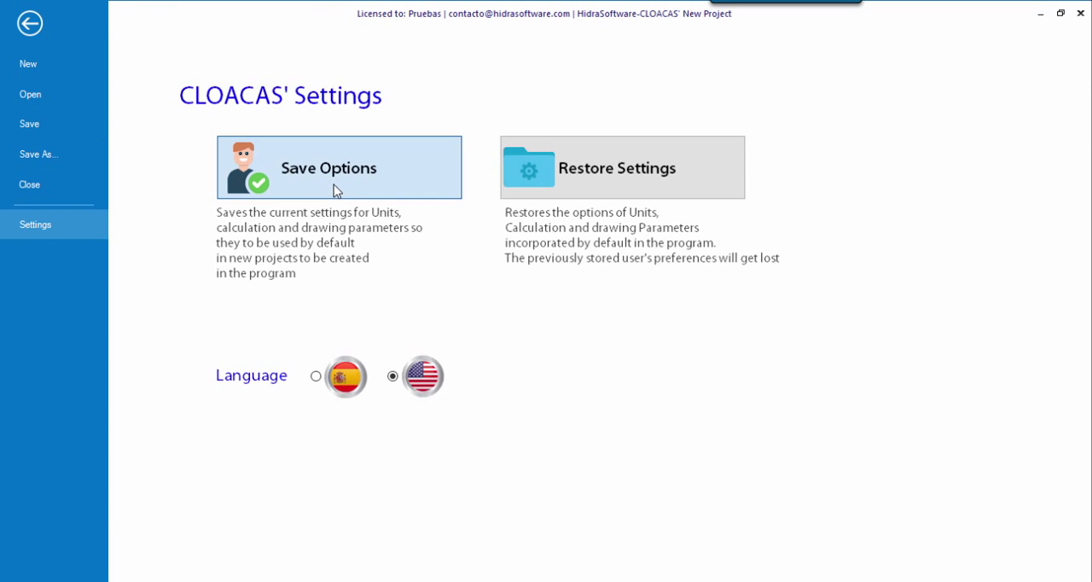
pyautogui.click(339, 167)
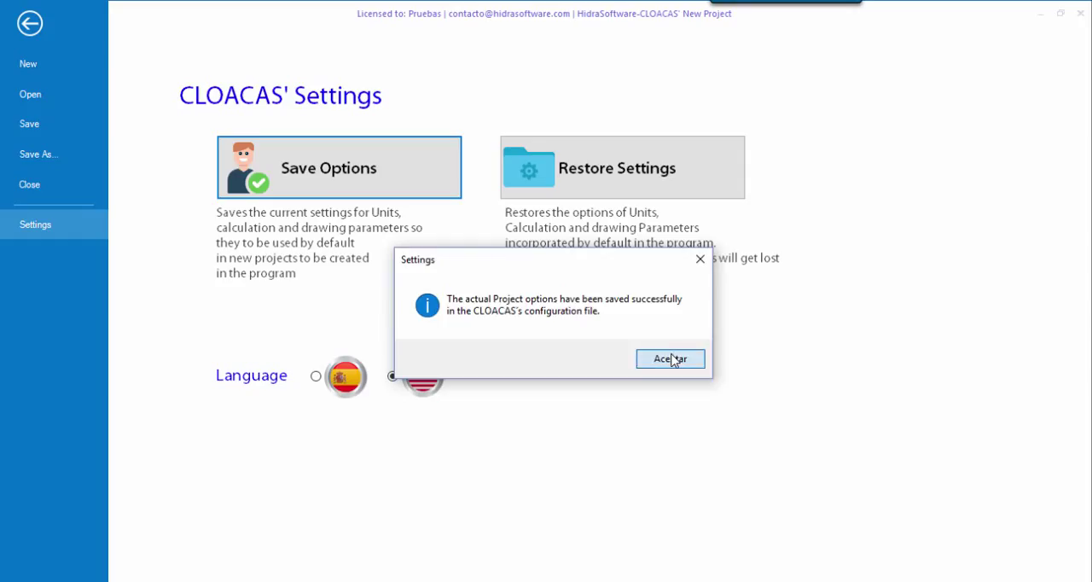
pyautogui.click(670, 358)
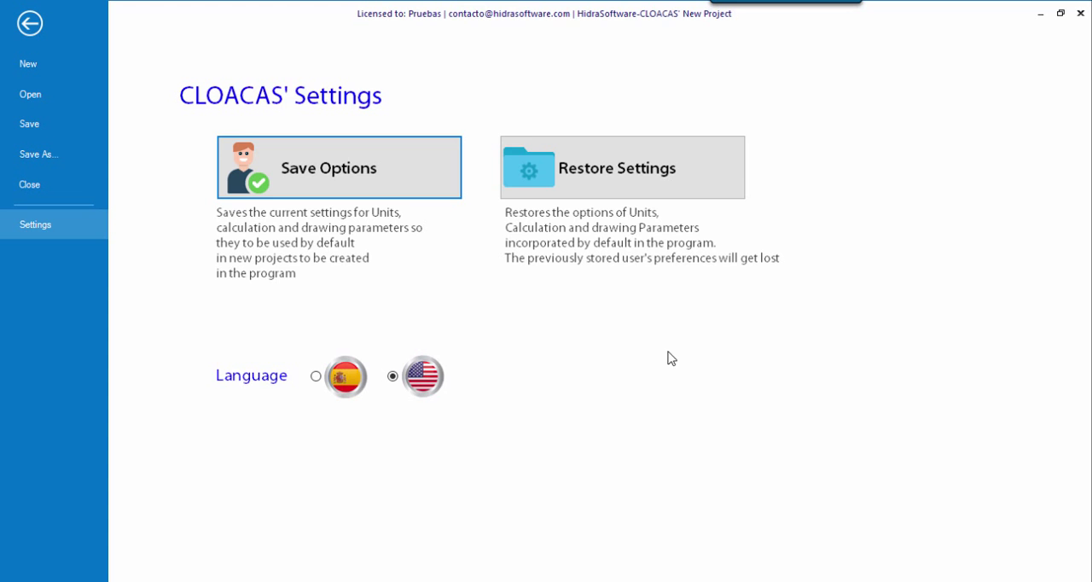
pyautogui.moveTo(606, 186)
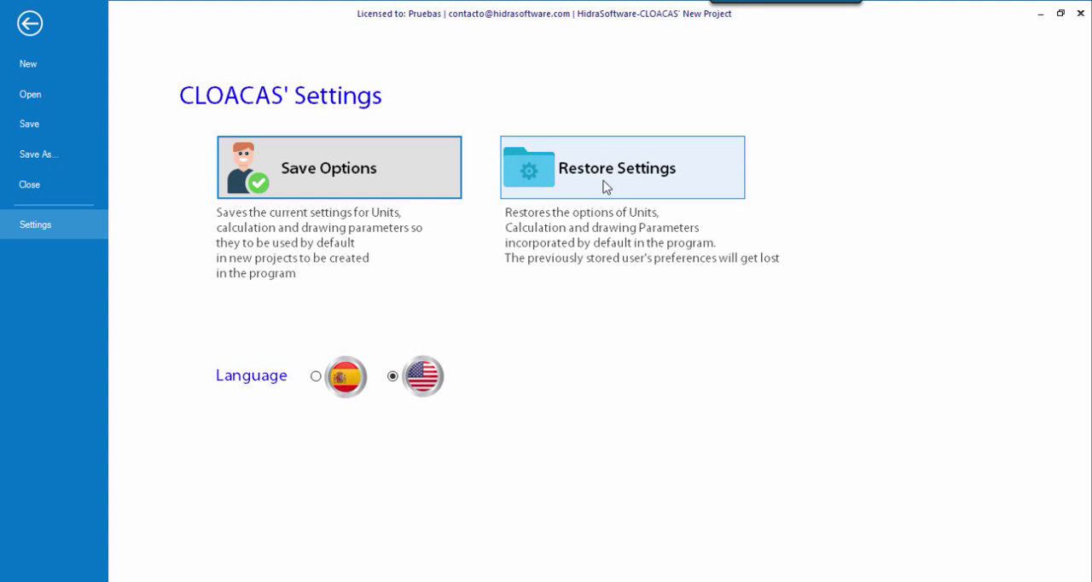
pyautogui.click(622, 167)
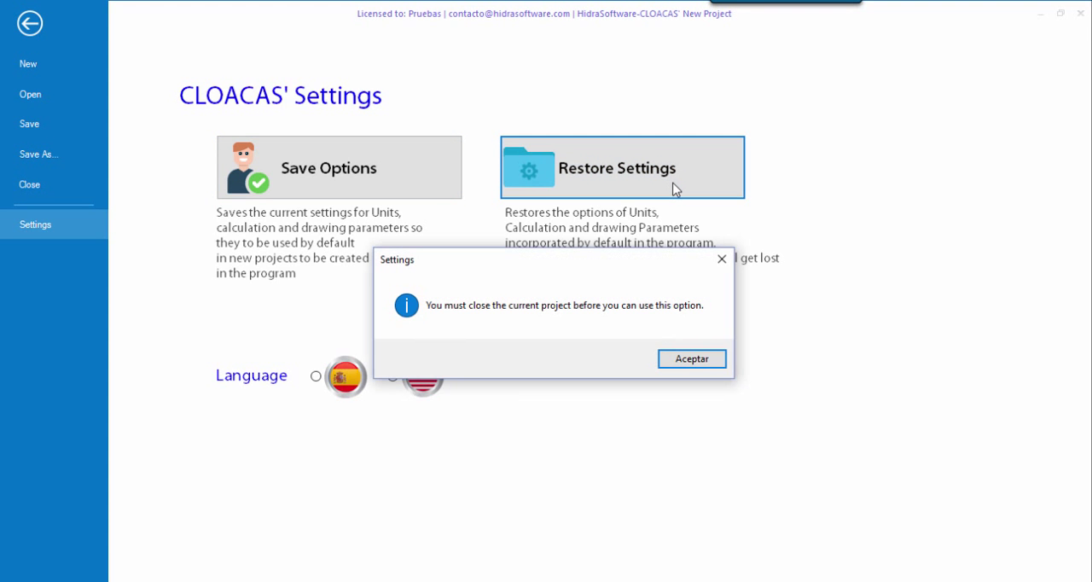
pyautogui.moveTo(489, 321)
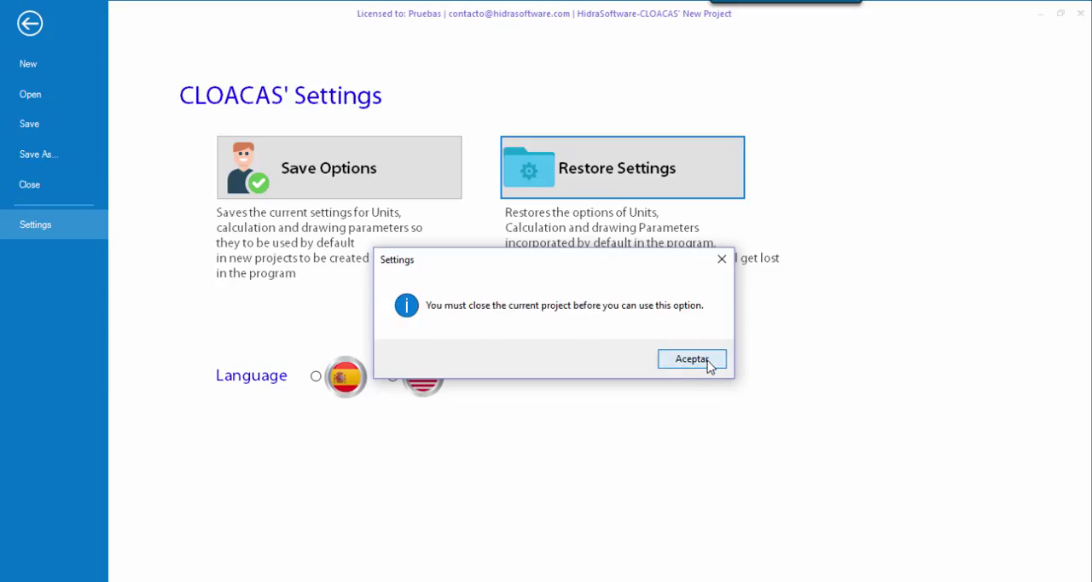
pyautogui.click(692, 359)
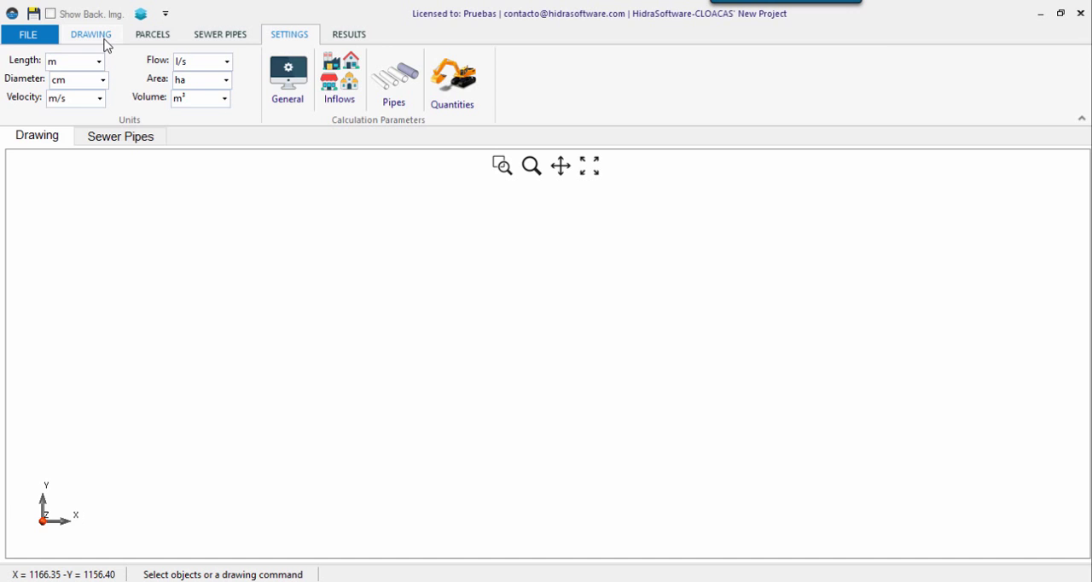
# Load the Example-Plan drawing as the project's background image.
pyautogui.click(91, 34)
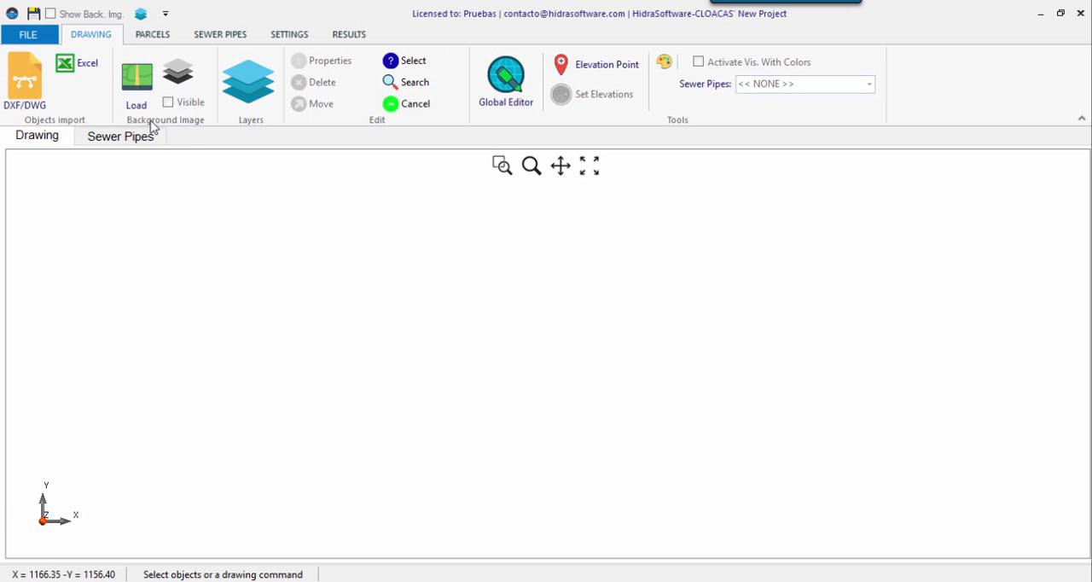
pyautogui.moveTo(135, 77)
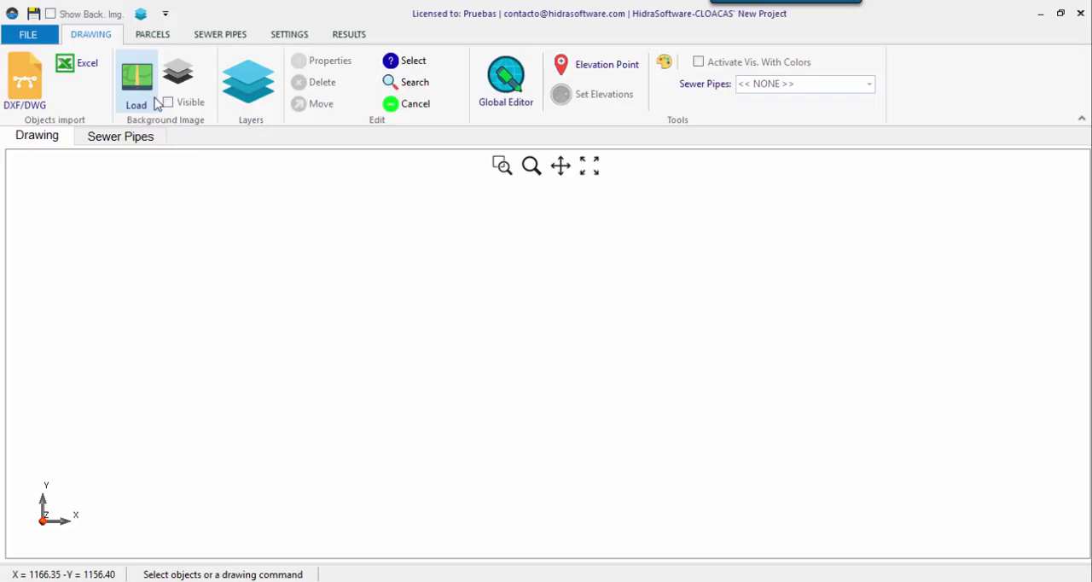
pyautogui.moveTo(155, 113)
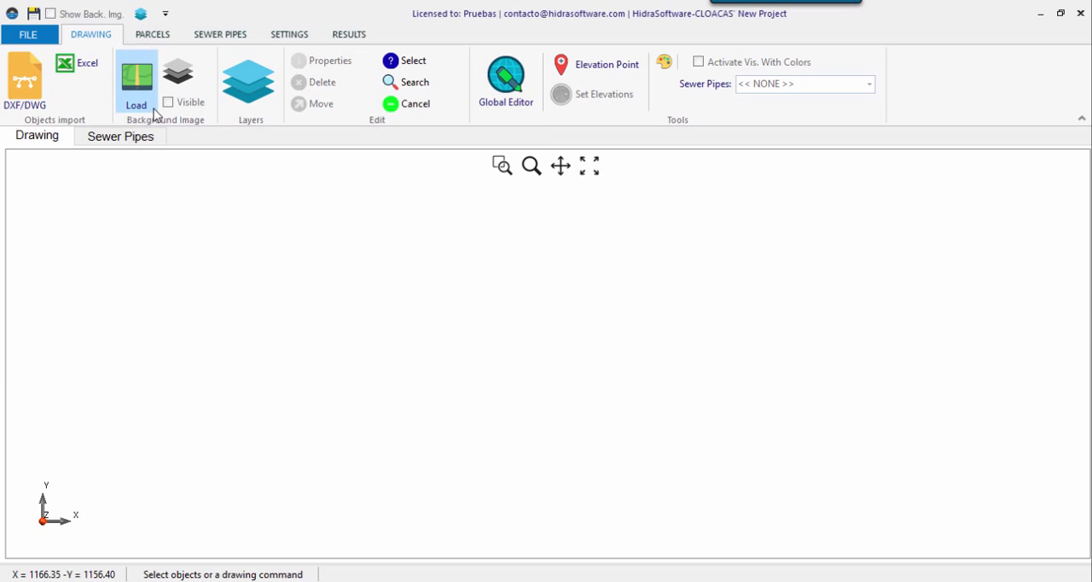
pyautogui.click(136, 77)
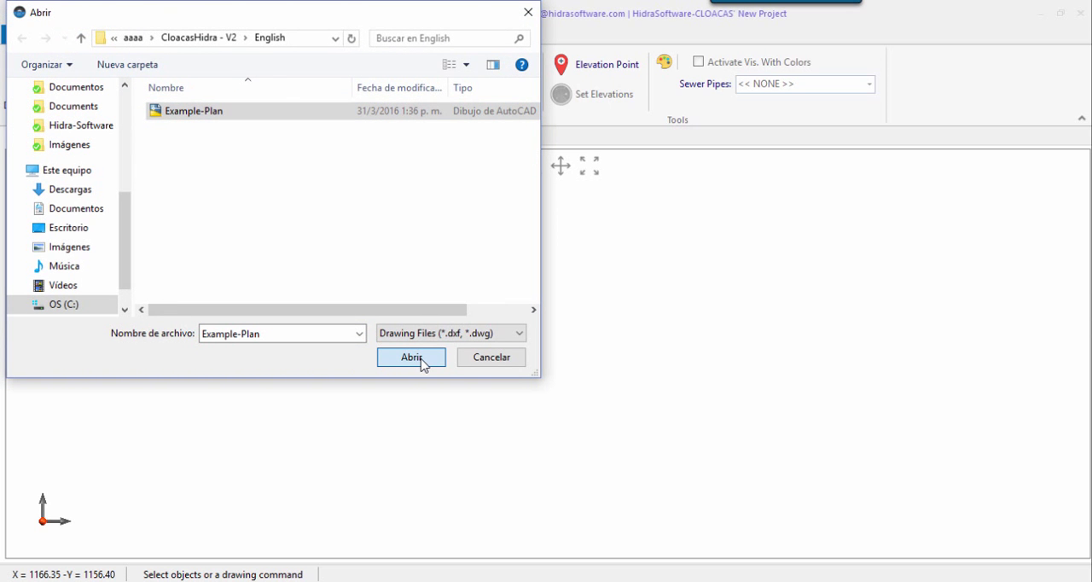
pyautogui.click(410, 357)
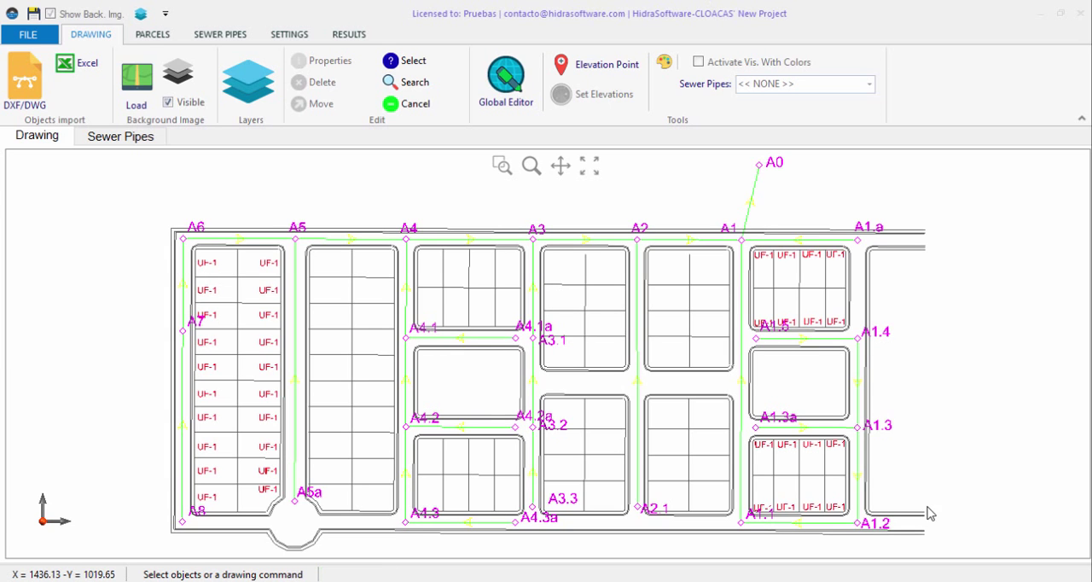
pyautogui.click(168, 102)
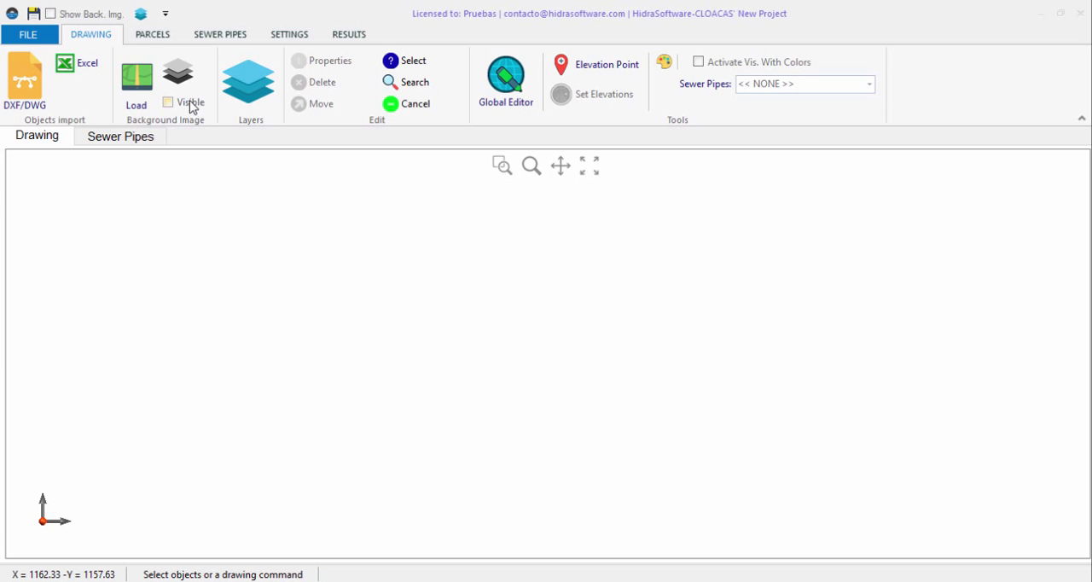
pyautogui.click(168, 103)
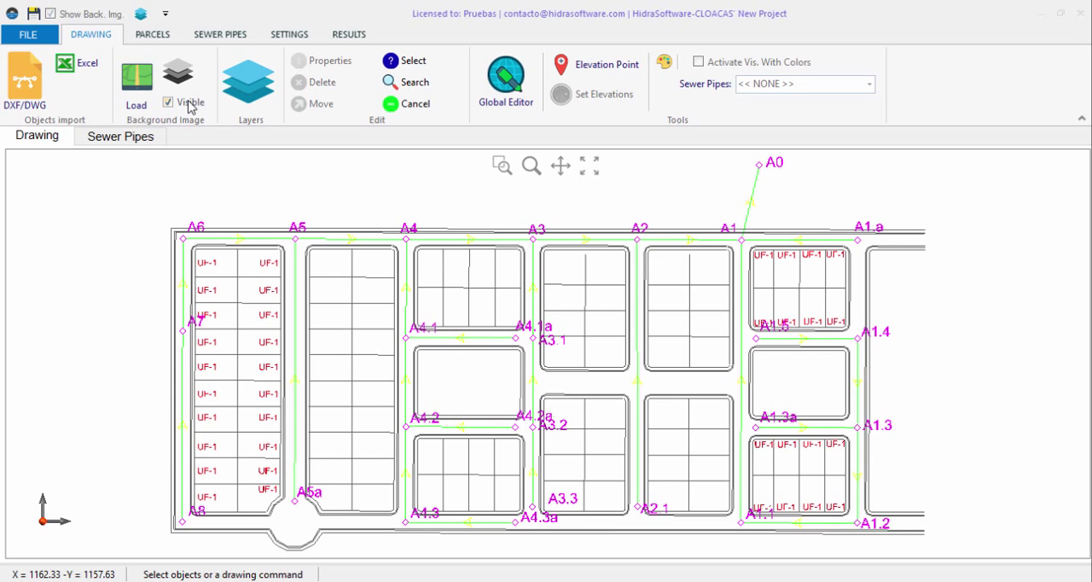
pyautogui.click(168, 103)
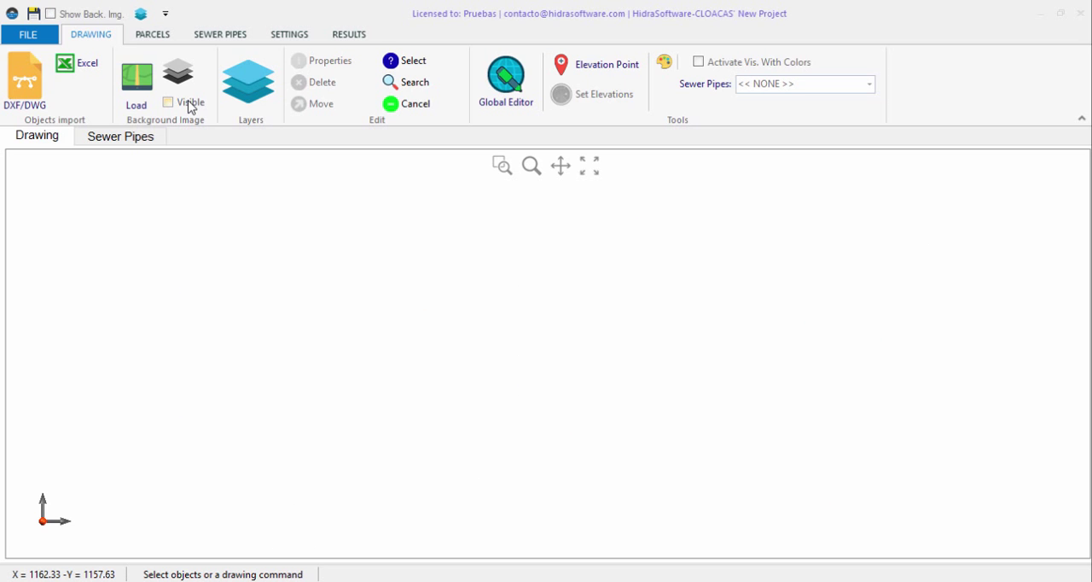
pyautogui.click(168, 102)
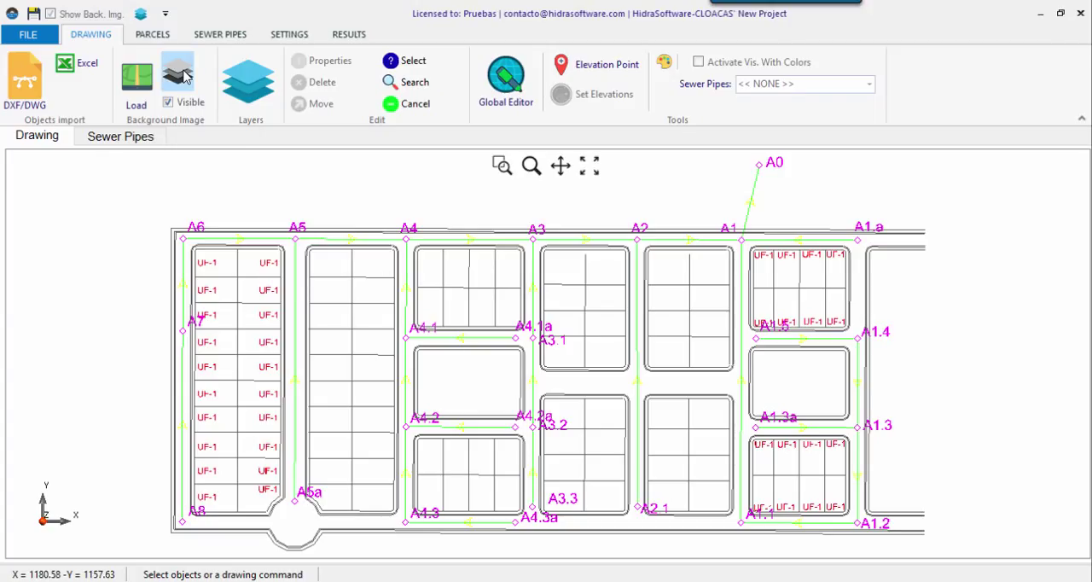
# Hide manhole, pipe and label layers, keeping 0 and VIALIDAD_FONDO, all coloured grey.
pyautogui.click(178, 73)
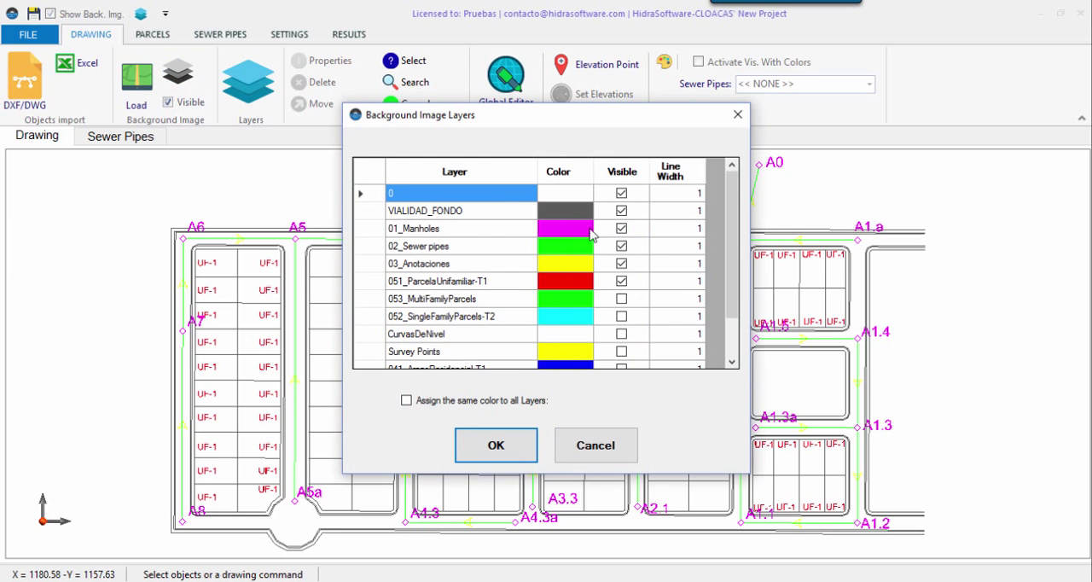
pyautogui.scroll(-3)
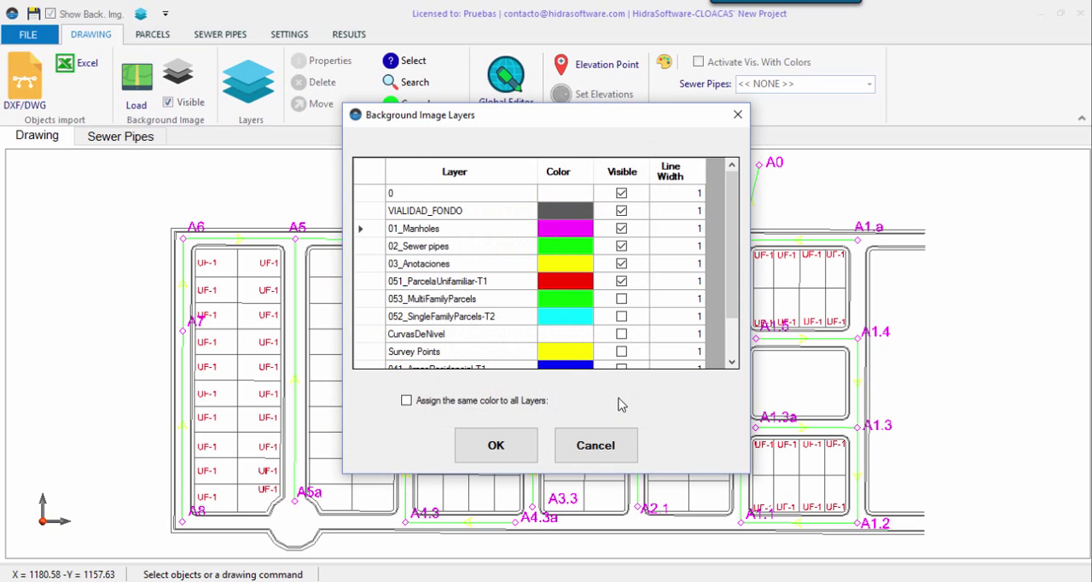
pyautogui.click(566, 228)
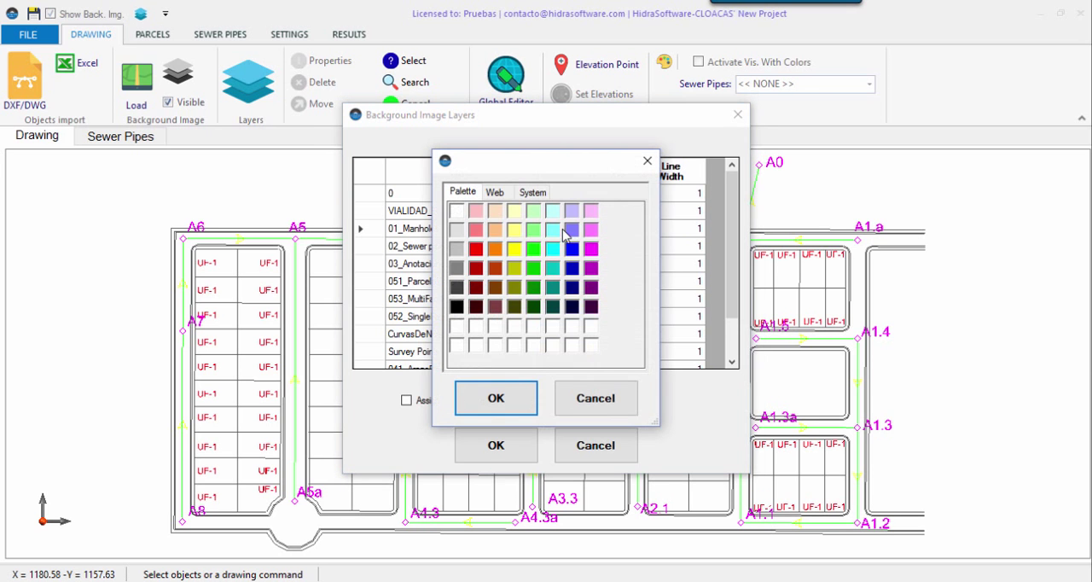
pyautogui.click(596, 398)
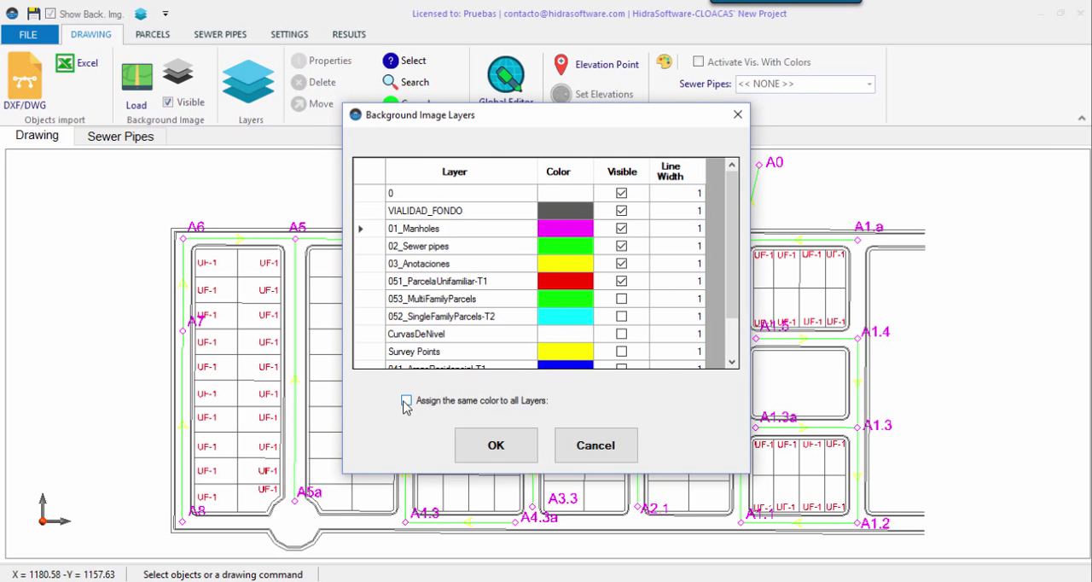
pyautogui.click(407, 401)
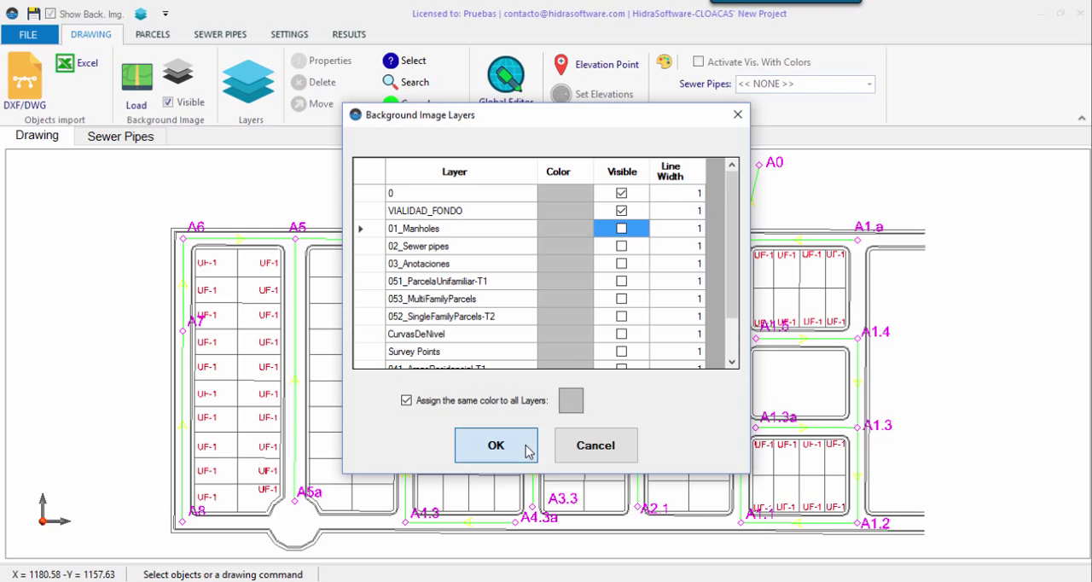
pyautogui.click(496, 445)
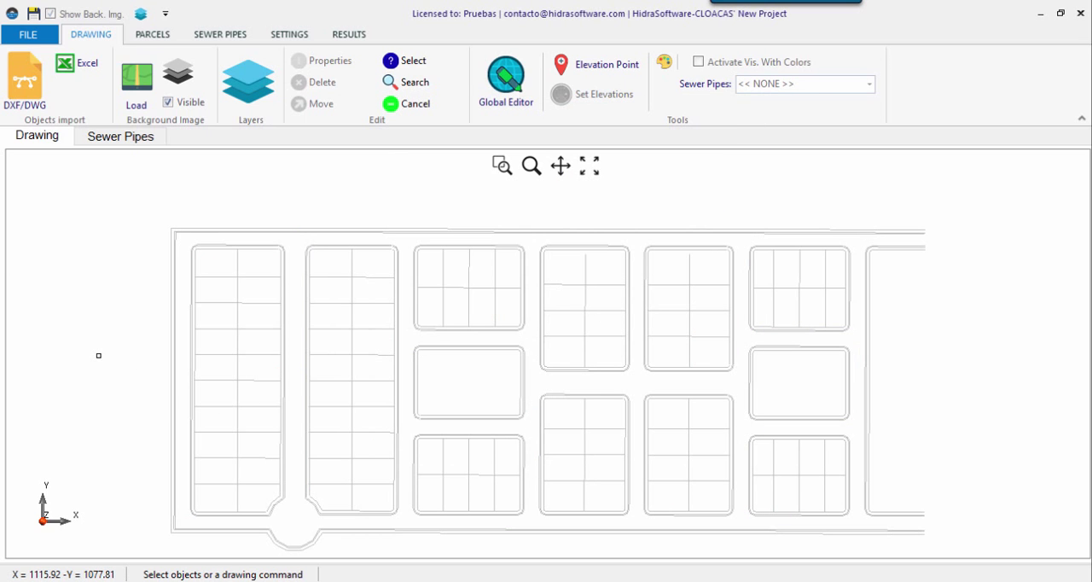